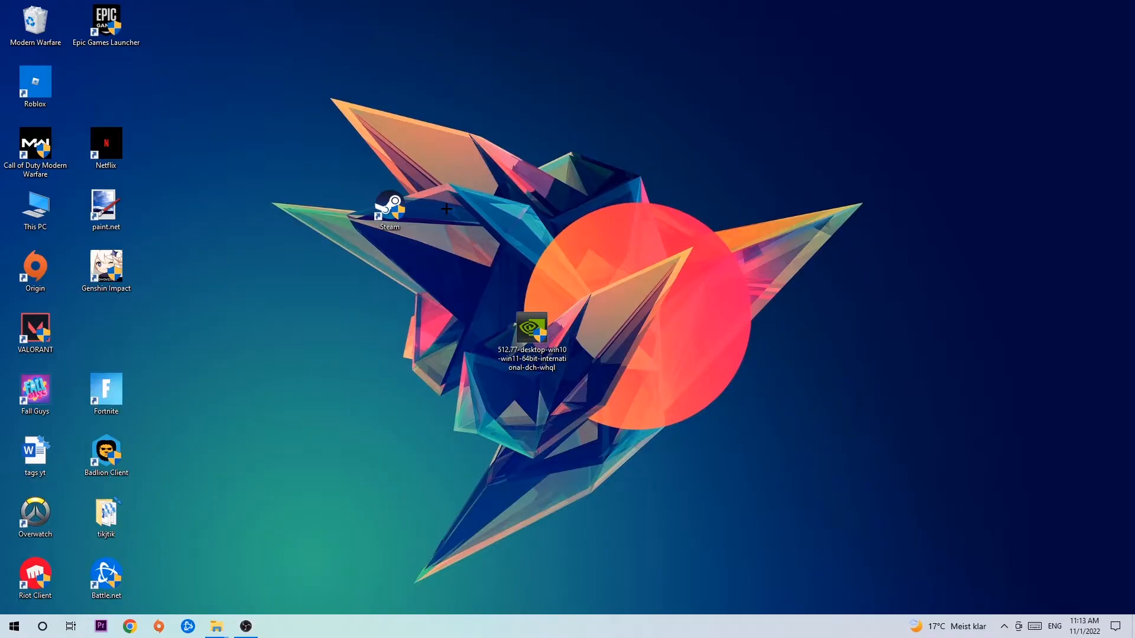
pyautogui.moveTo(1060, 614)
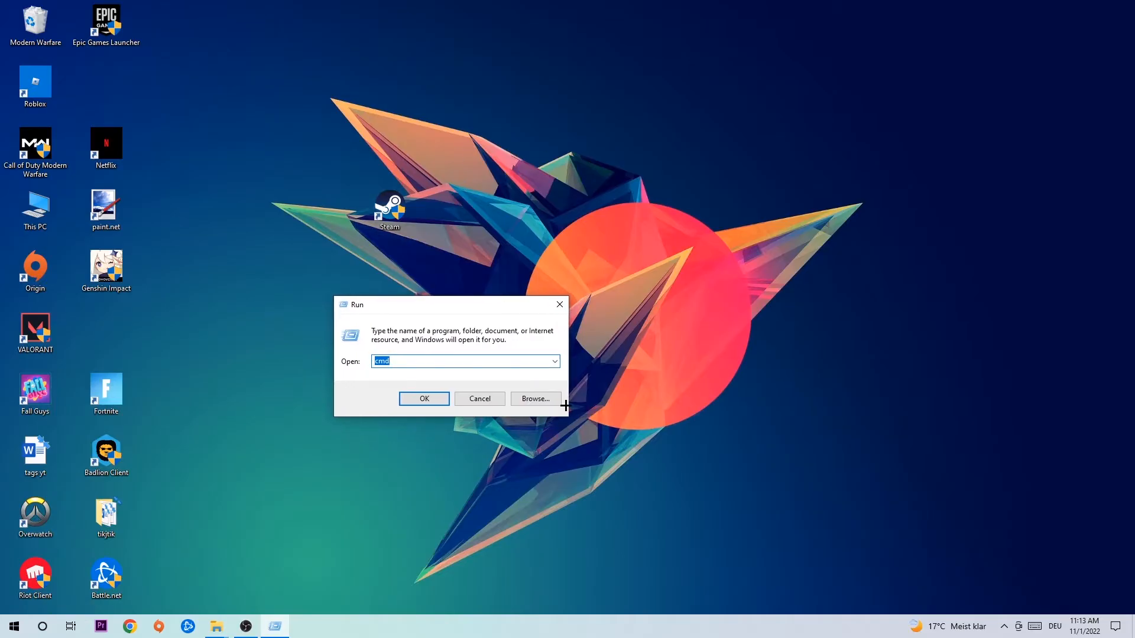
pyautogui.moveTo(392, 352)
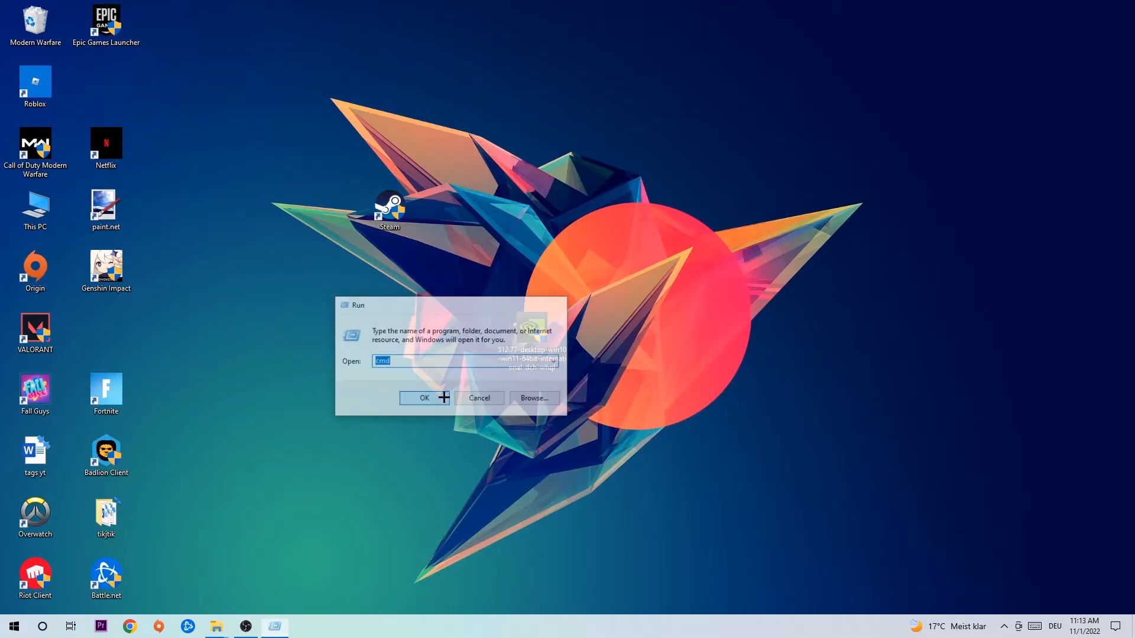
# Step: Launch Command Prompt by confirming cmd in the Run box
pyautogui.click(424, 398)
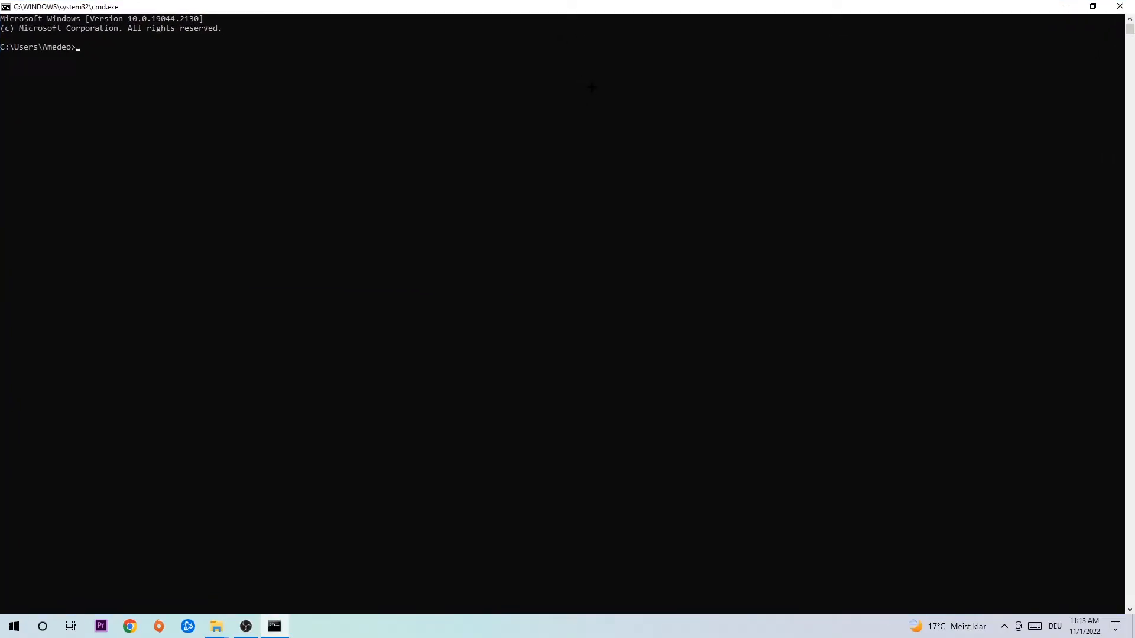
# Step: Run ipconfig /flushdns to flush the DNS resolver cache
pyautogui.write('ipconfig')
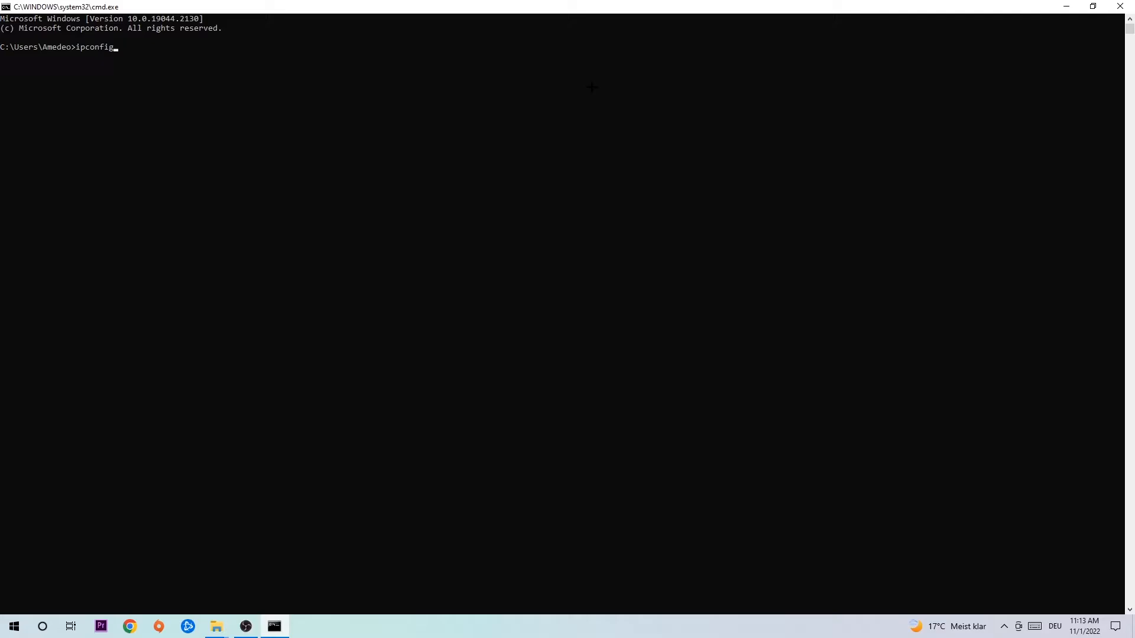
pyautogui.write('/fk')
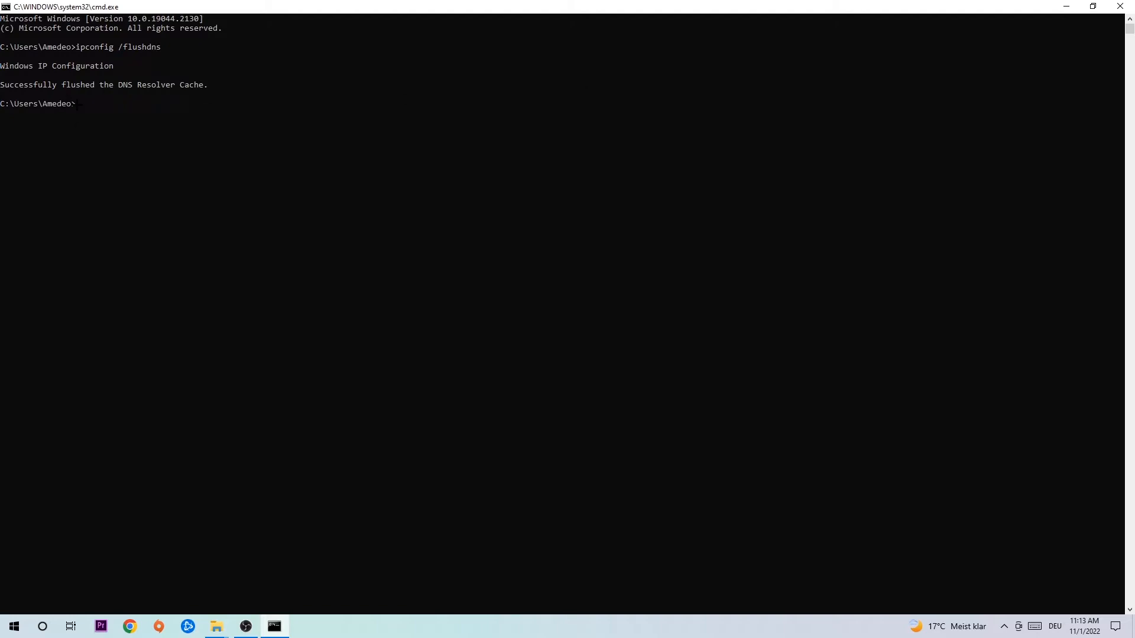
pyautogui.moveTo(1119, 7)
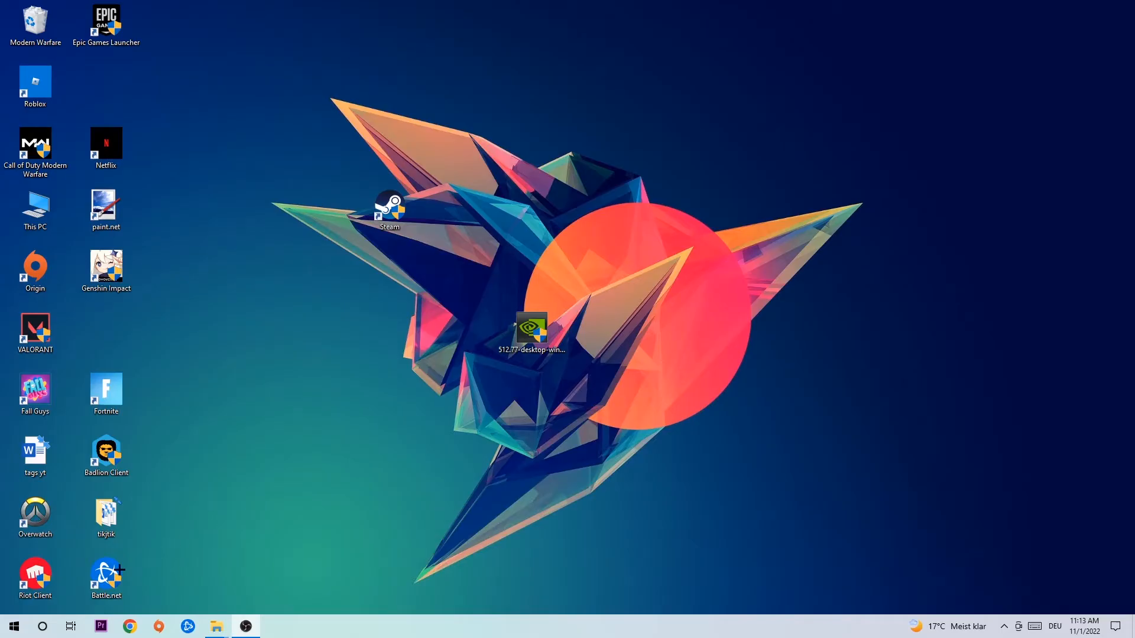
# Step: Reach the Network & Internet status page in Windows Settings from the Start menu
pyautogui.click(13, 627)
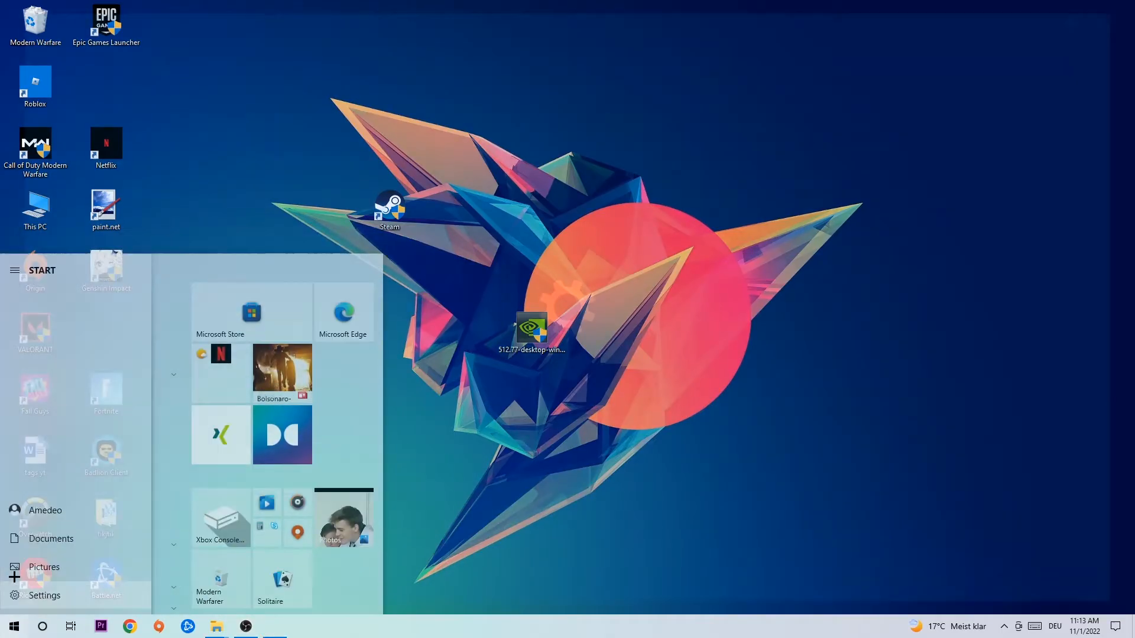
pyautogui.click(45, 595)
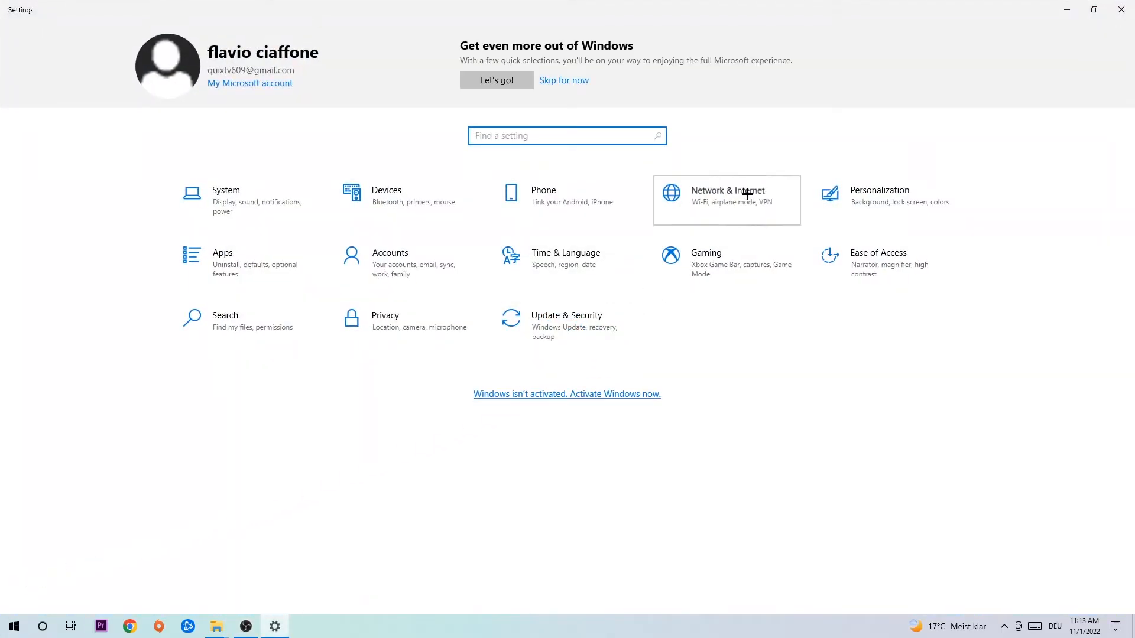
pyautogui.click(727, 195)
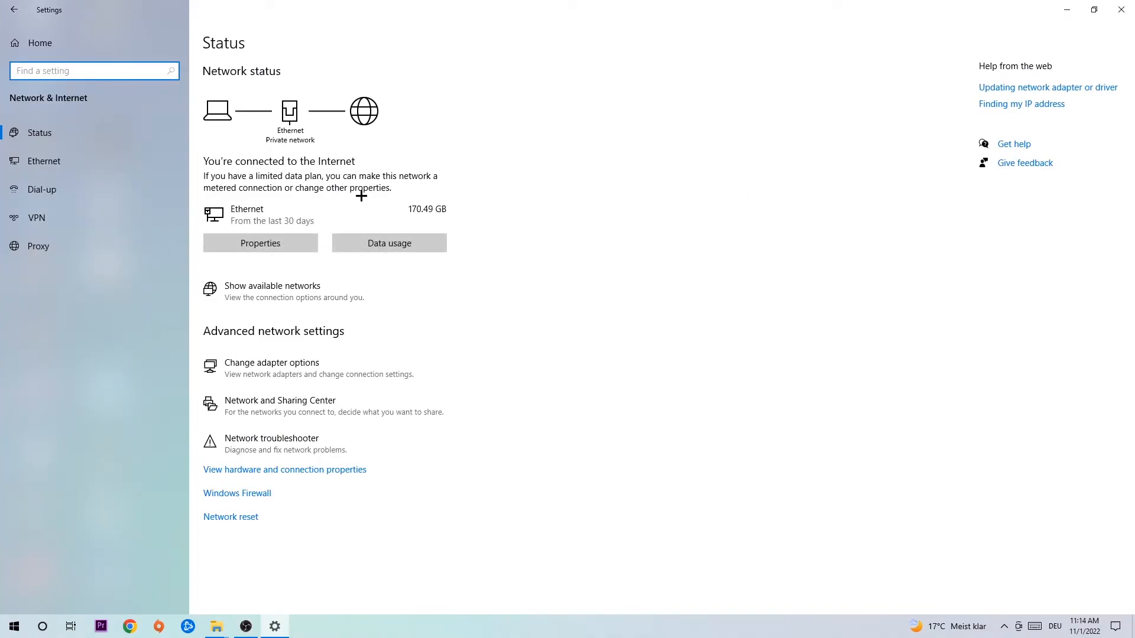
pyautogui.moveTo(258, 443)
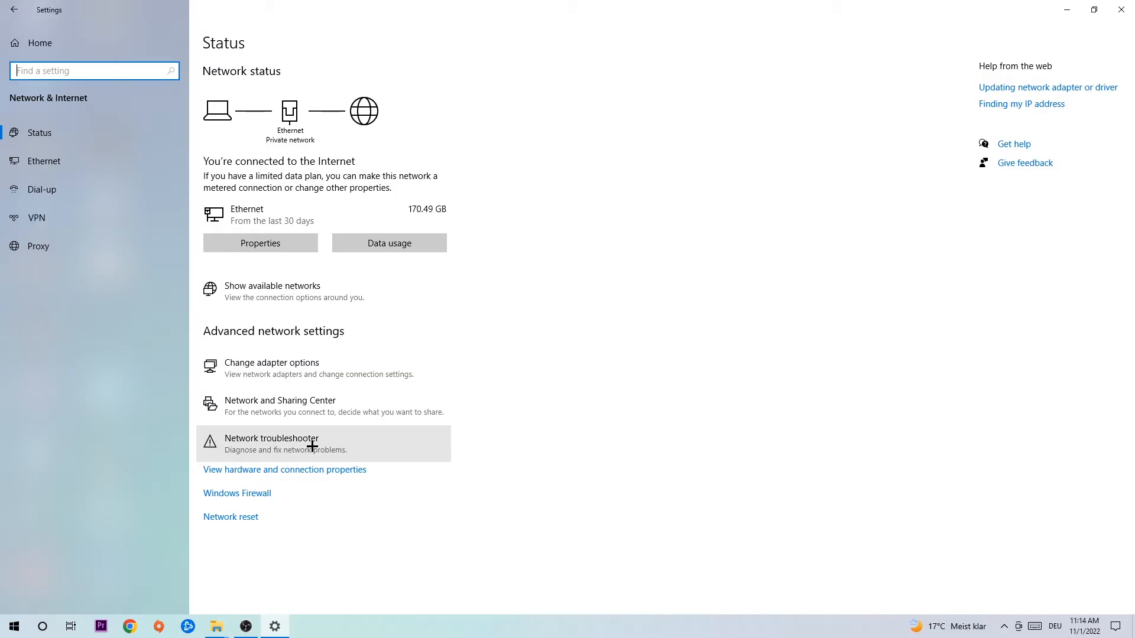
pyautogui.moveTo(345, 406)
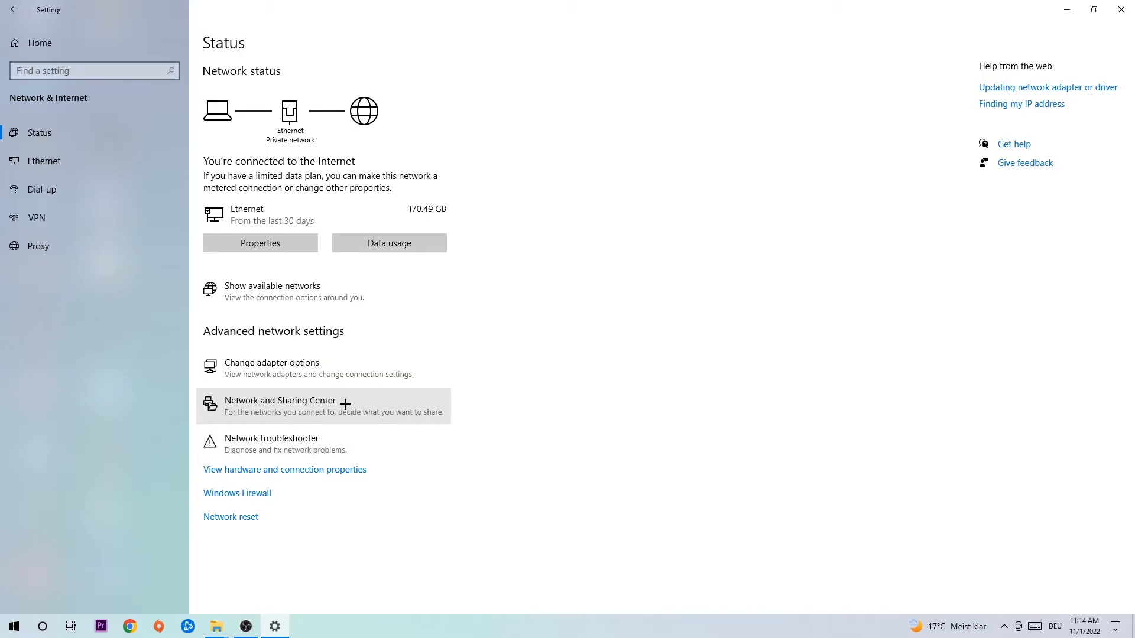
# Step: Show the Ethernet connection's status from the Network and Sharing Center
pyautogui.click(280, 406)
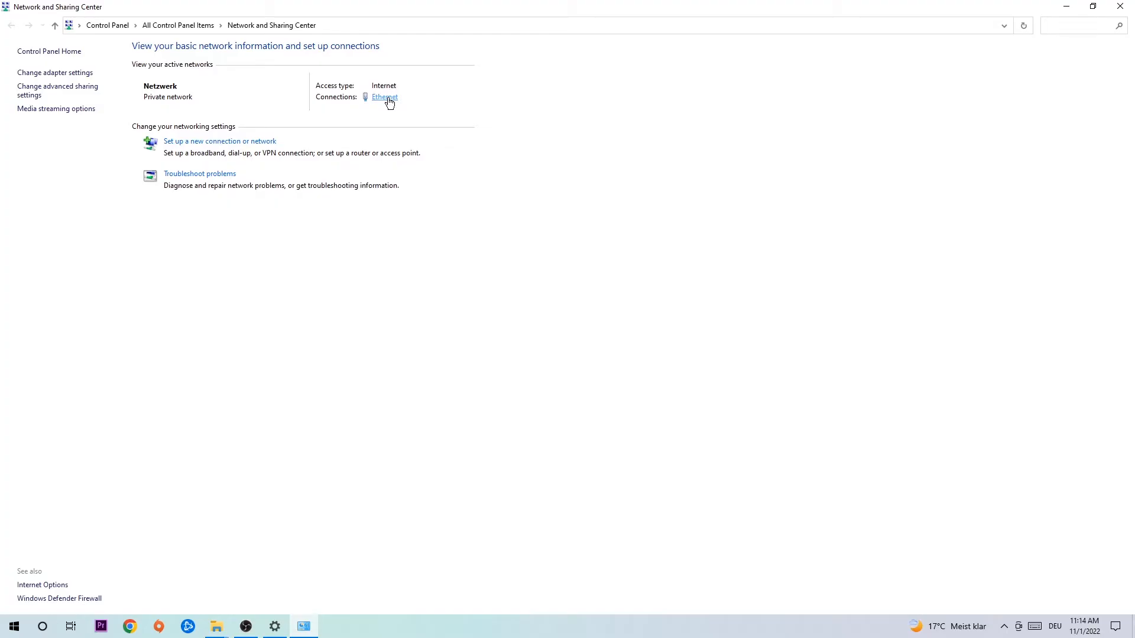
pyautogui.click(384, 97)
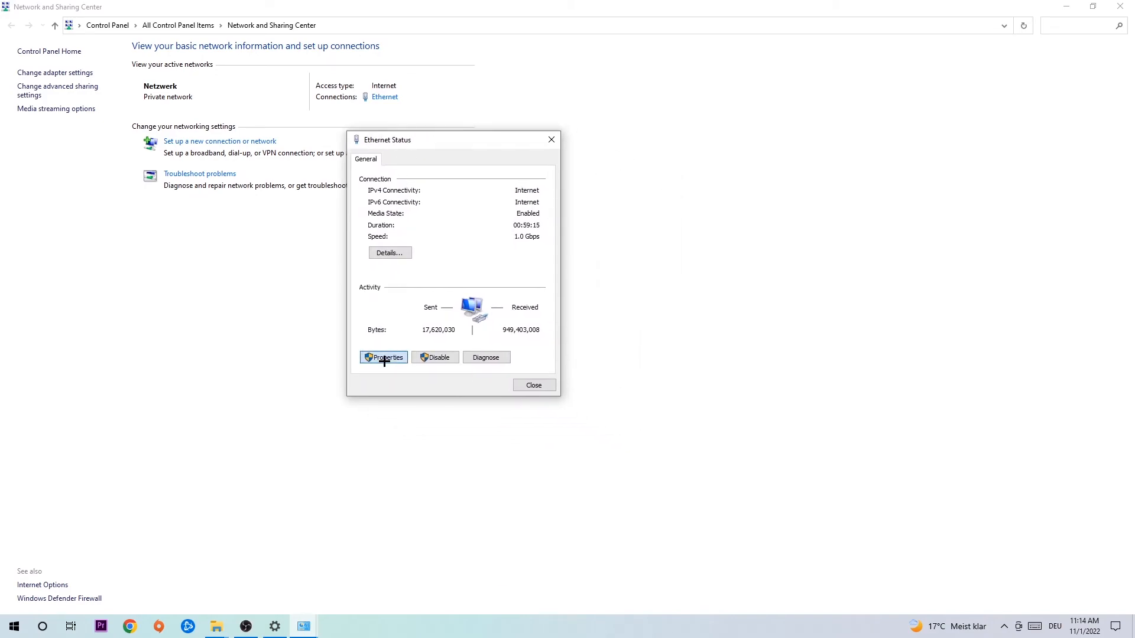
# Step: Set the Ethernet adapter's IPv4 to use manually specified DNS server addresses and save
pyautogui.click(383, 357)
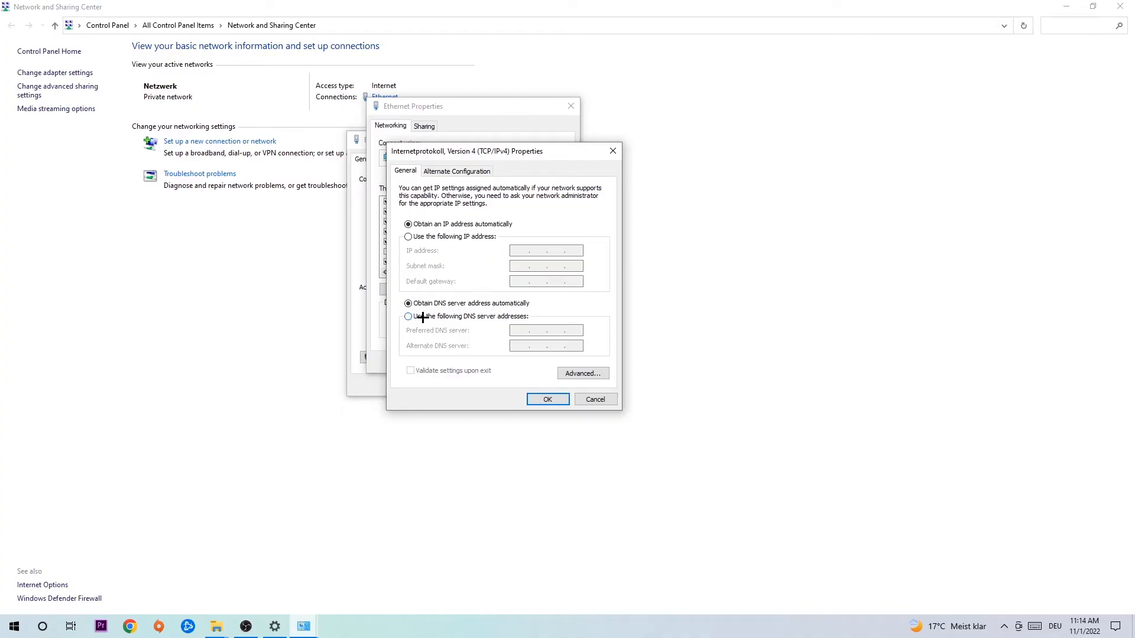
pyautogui.click(407, 317)
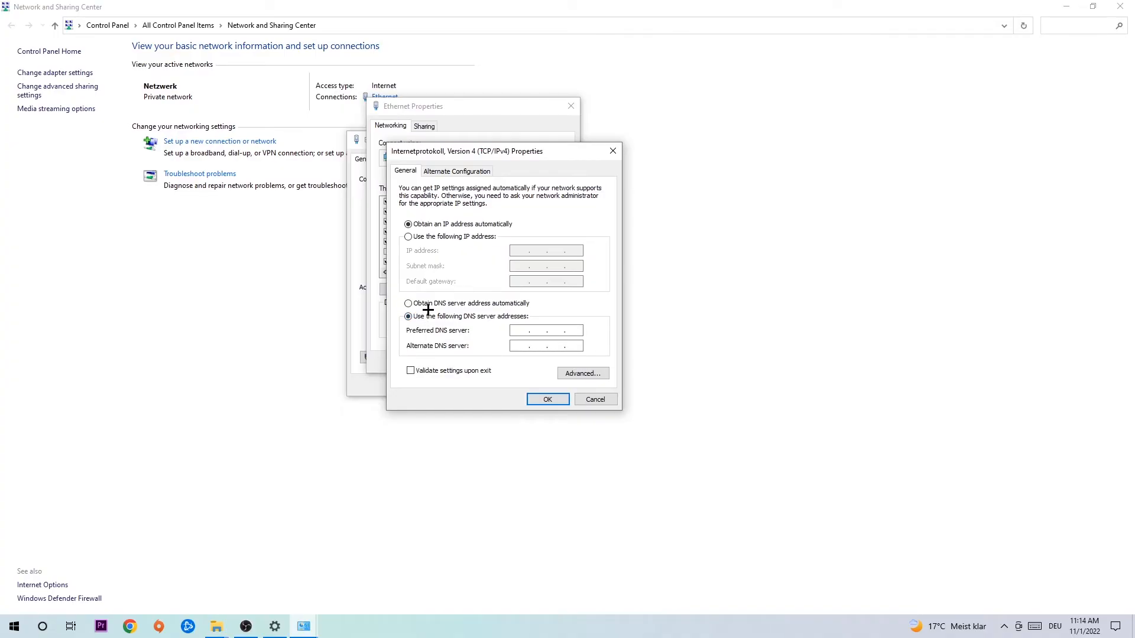
pyautogui.click(545, 330)
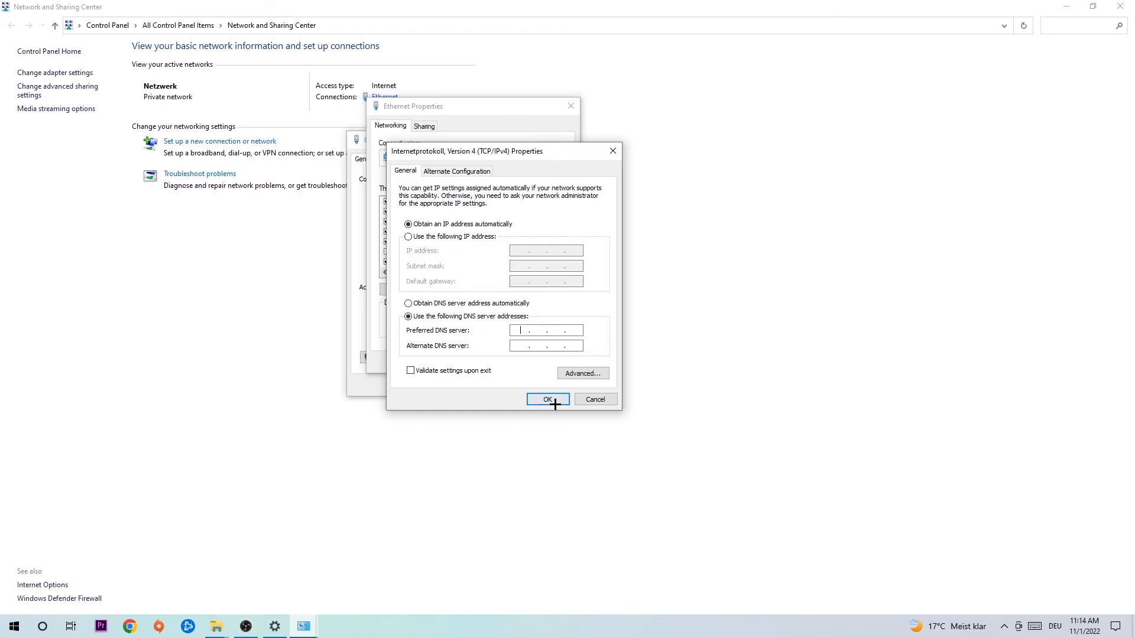
pyautogui.click(546, 398)
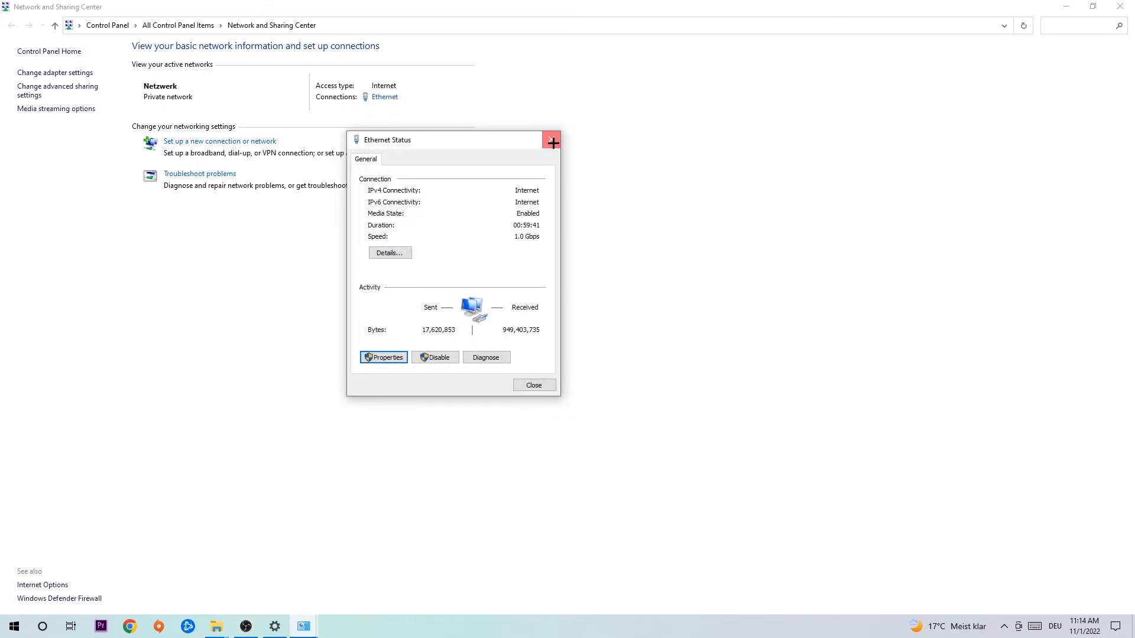